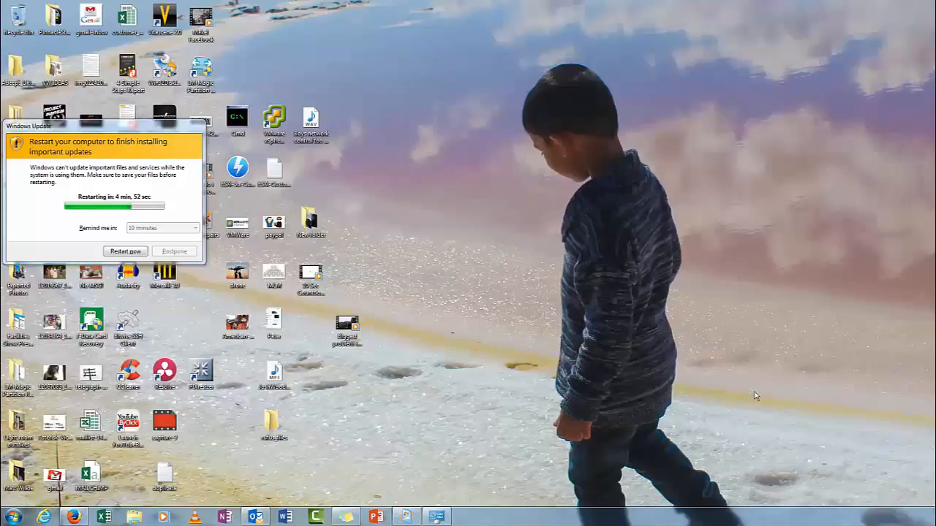
pyautogui.moveTo(250, 206)
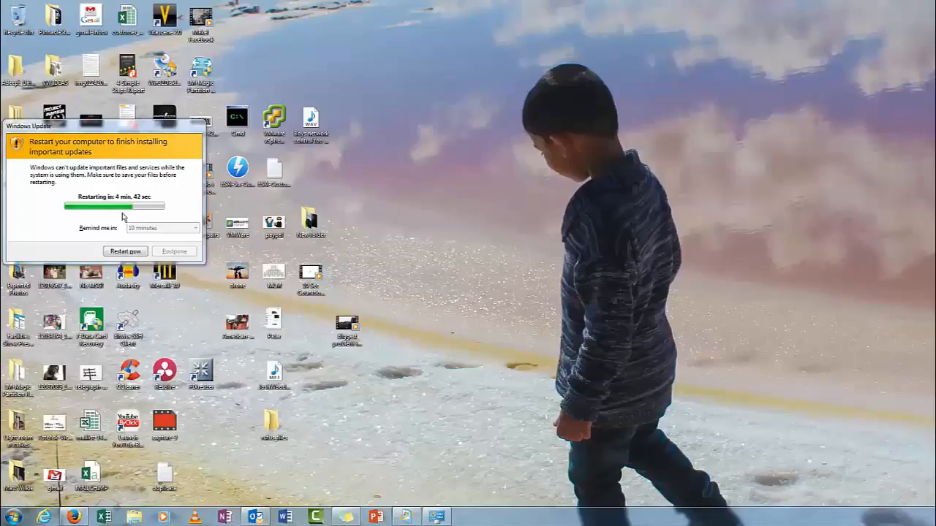
# - Reach the Windows Update page via Start, Control Panel and System and Security
pyautogui.click(12, 518)
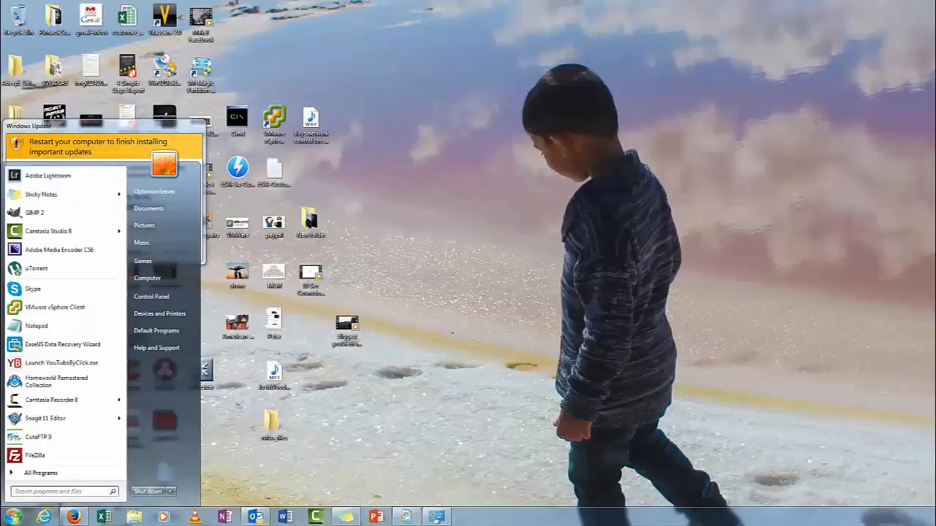
pyautogui.click(152, 295)
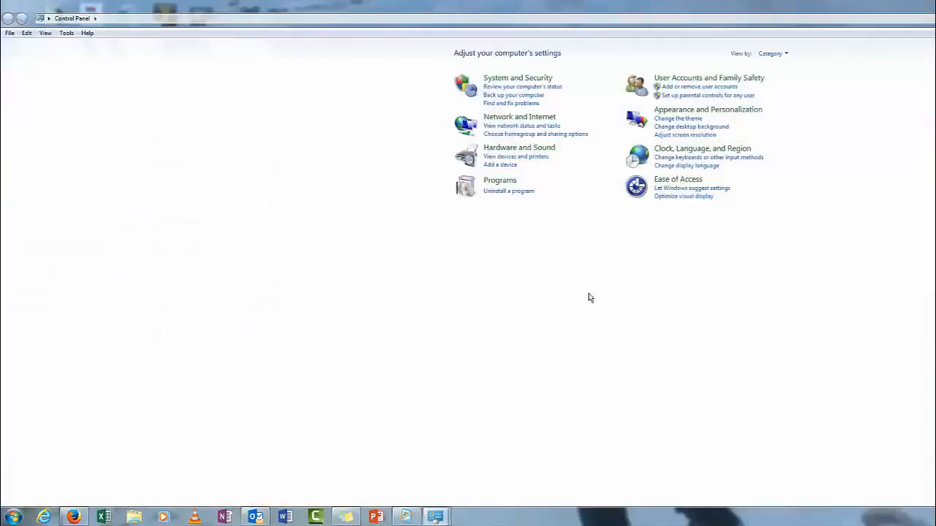
pyautogui.moveTo(541, 79)
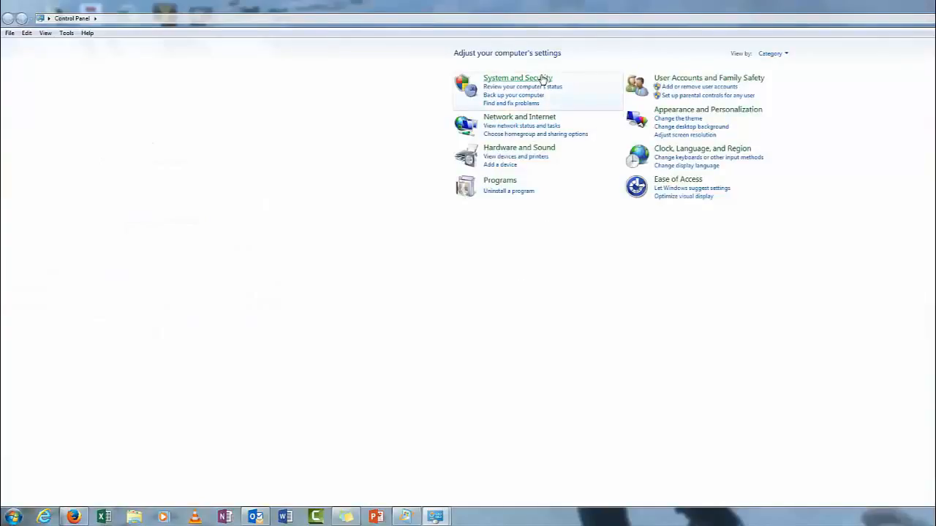
pyautogui.moveTo(517, 79)
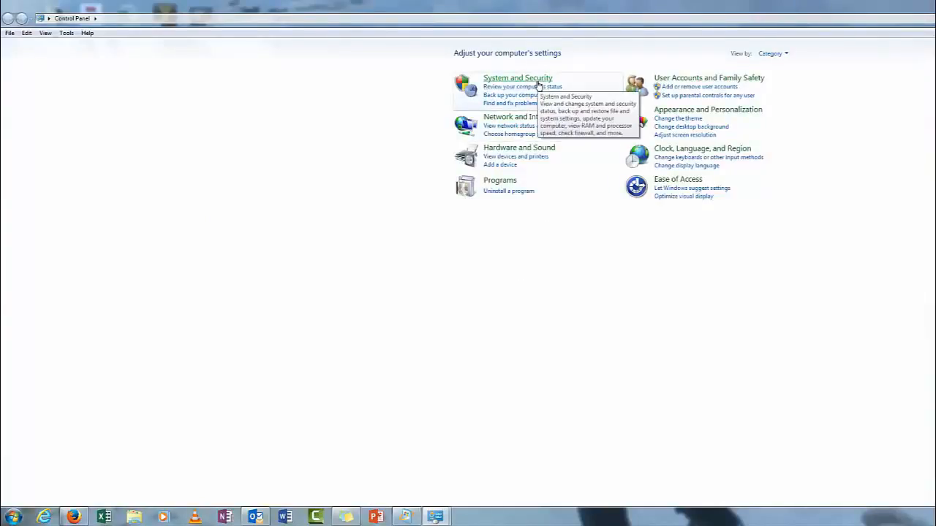
pyautogui.click(517, 78)
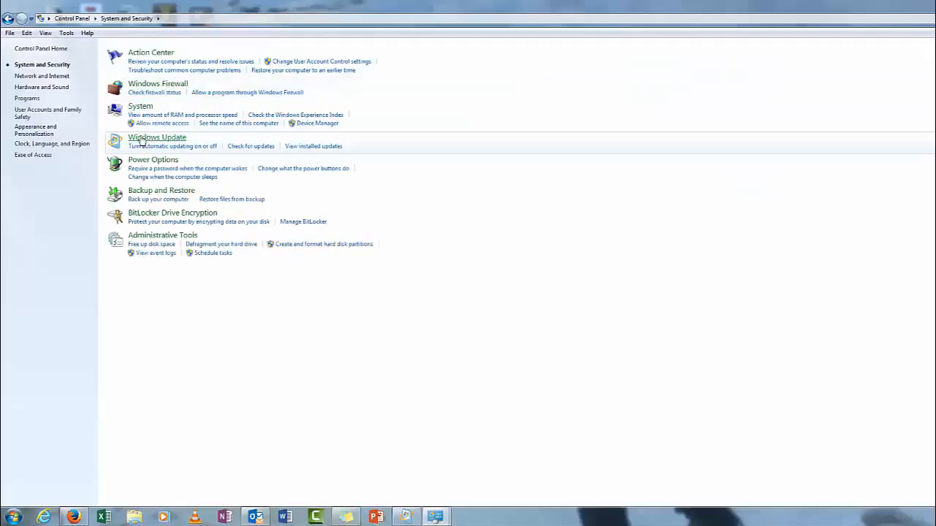
pyautogui.click(156, 137)
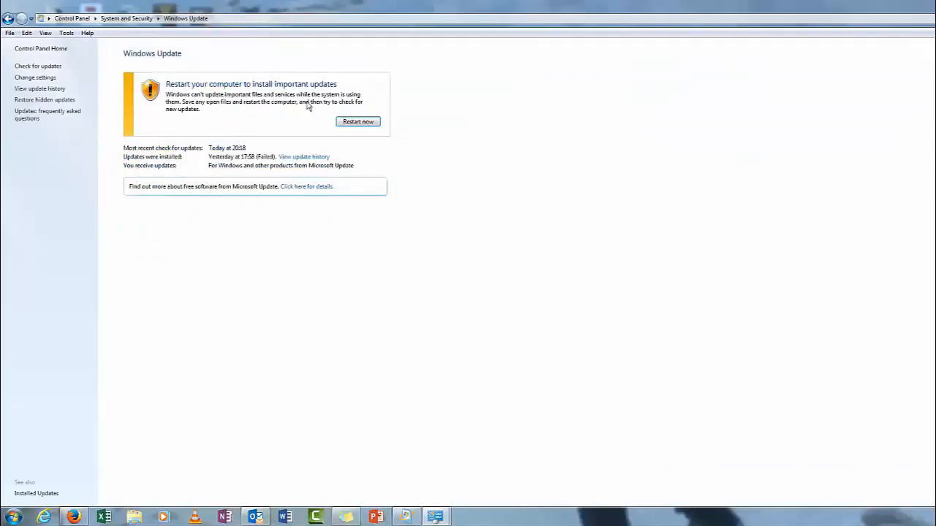
# - Show the update history with each update's status, importance and install date
pyautogui.click(304, 156)
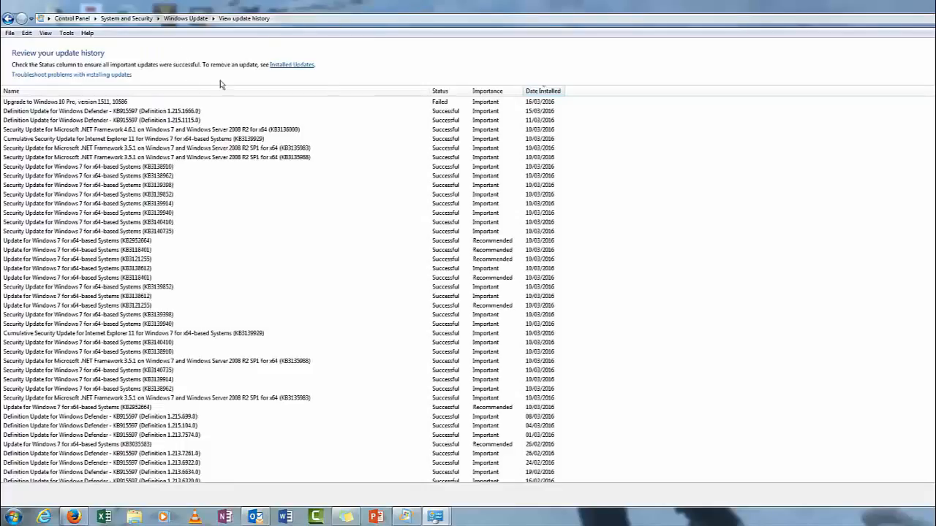
pyautogui.moveTo(132, 506)
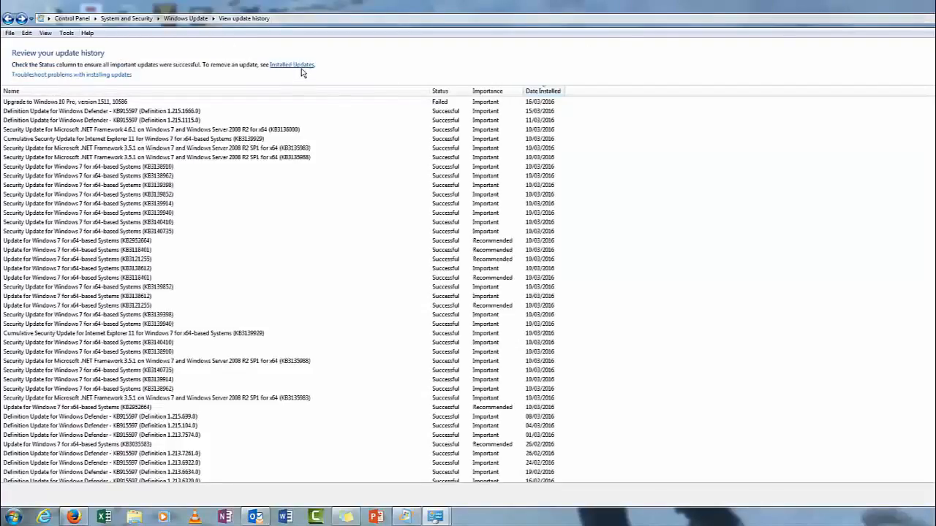
# - Narrow the Installed Updates list to KB3035583 and maximize the window
pyautogui.click(293, 64)
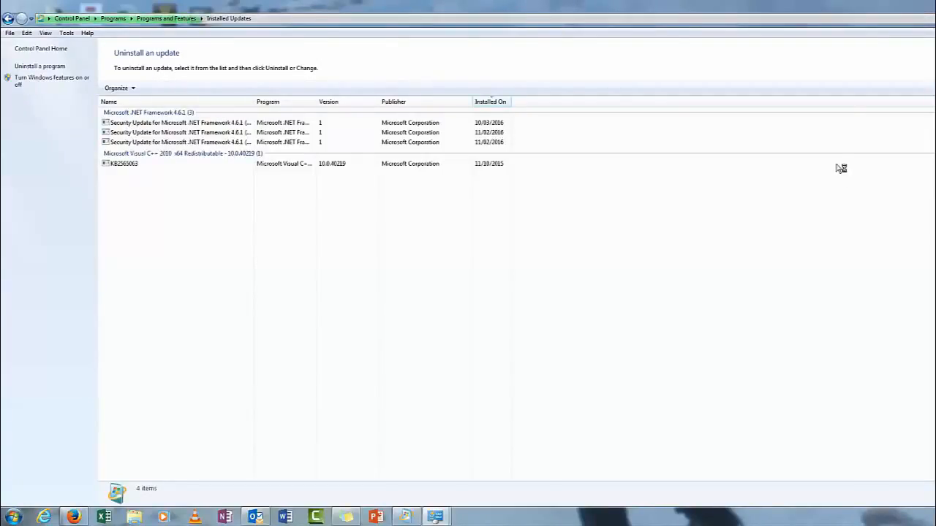
pyautogui.moveTo(383, 192)
pyautogui.write('KB3035583')
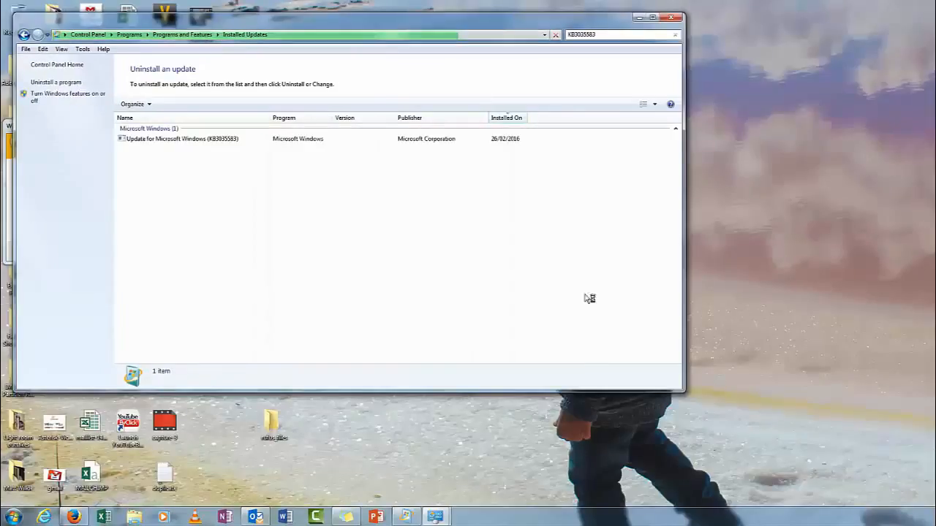
pyautogui.click(652, 18)
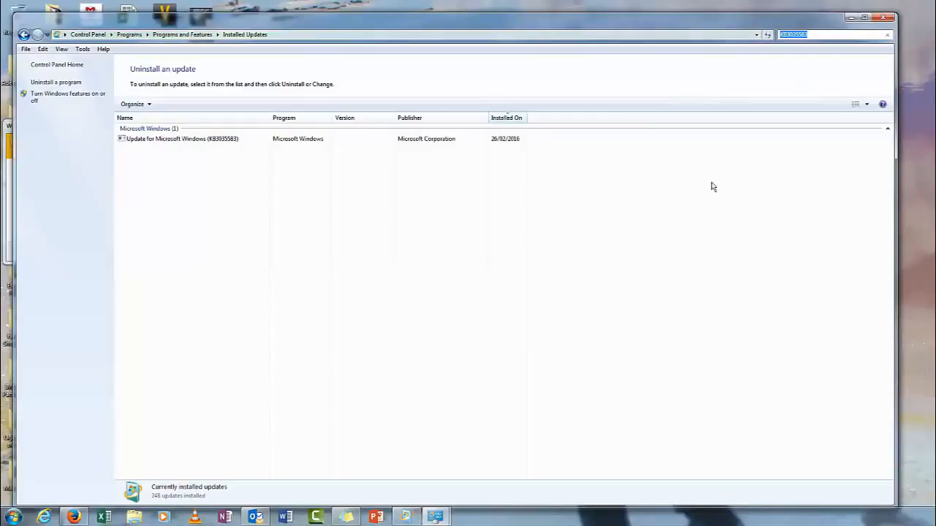
pyautogui.moveTo(646, 190)
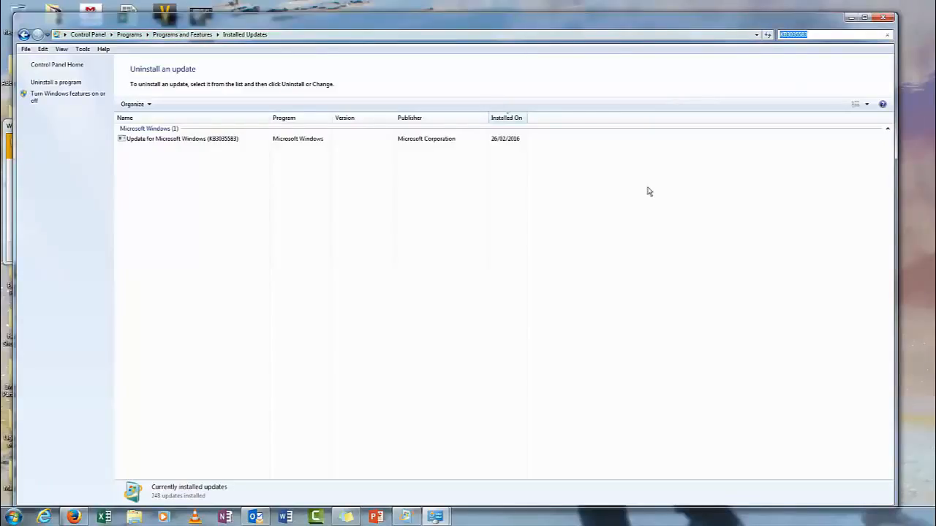
# - Select the KB3035583 update and start uninstalling it
pyautogui.click(181, 139)
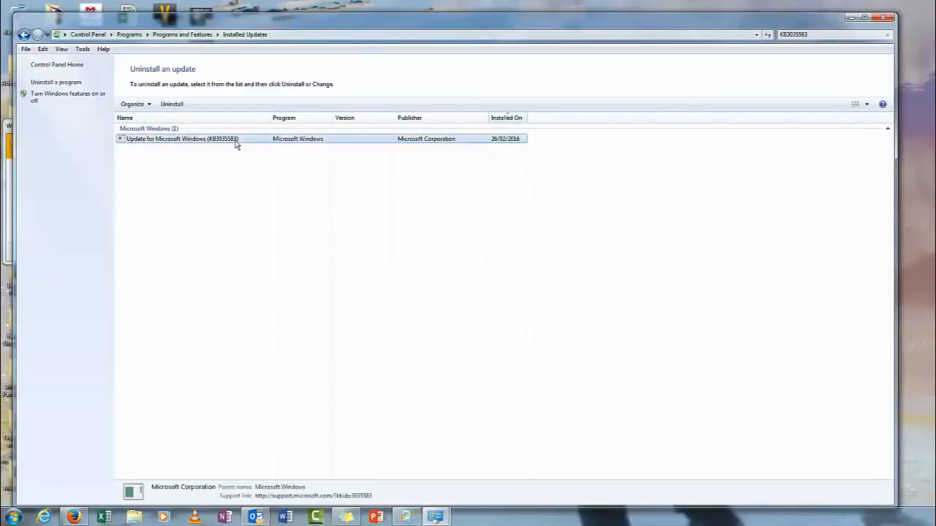
pyautogui.click(171, 104)
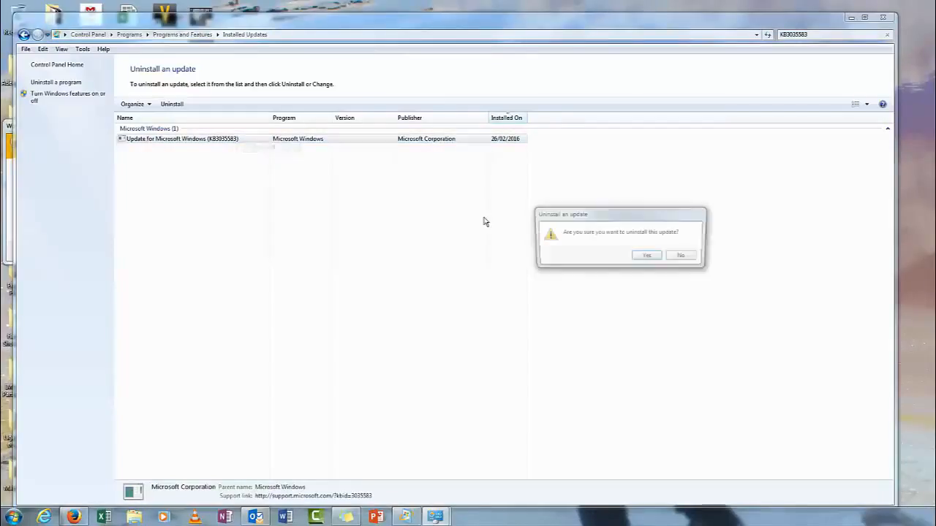
# - Confirm removing KB3035583 so the restart-required prompt appears
pyautogui.click(646, 254)
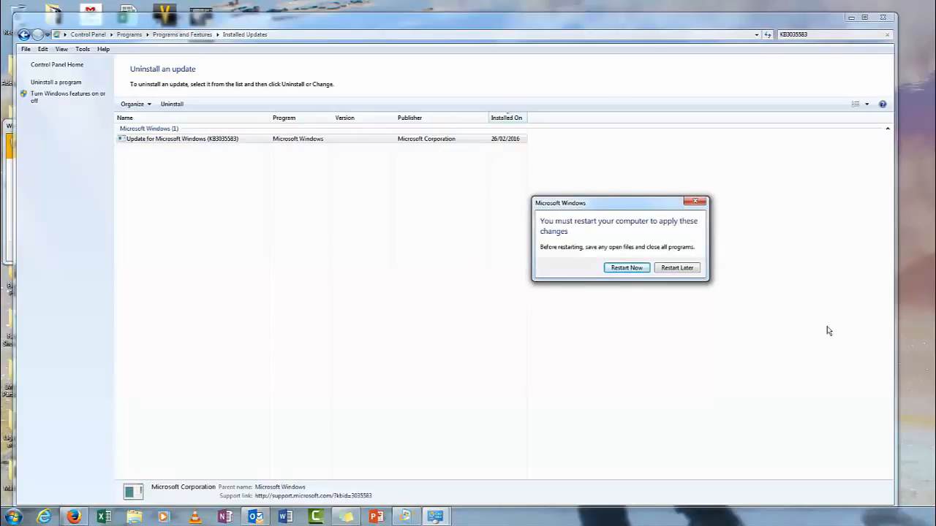
pyautogui.moveTo(632, 230)
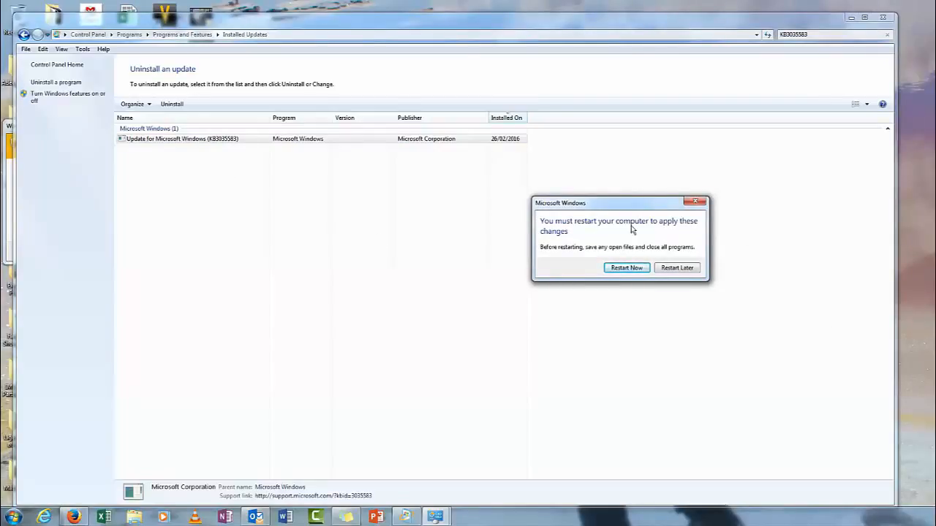
pyautogui.moveTo(338, 70)
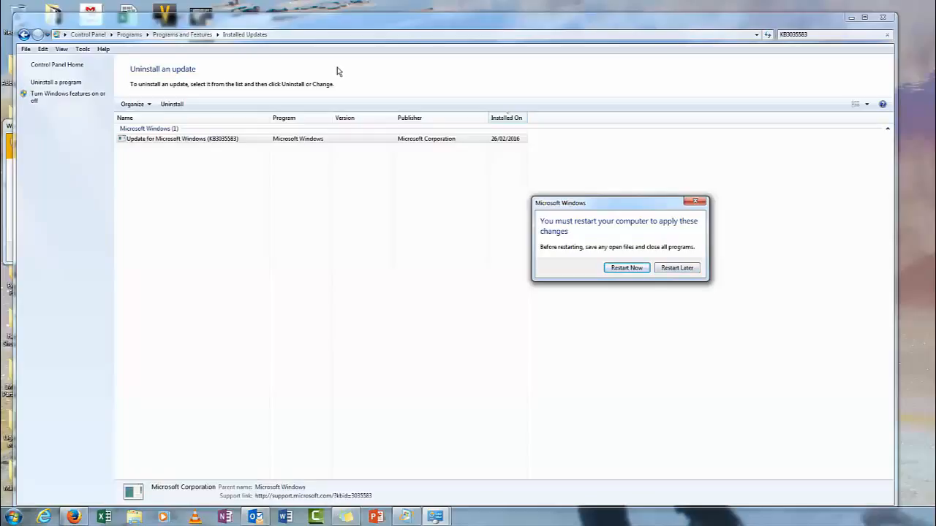